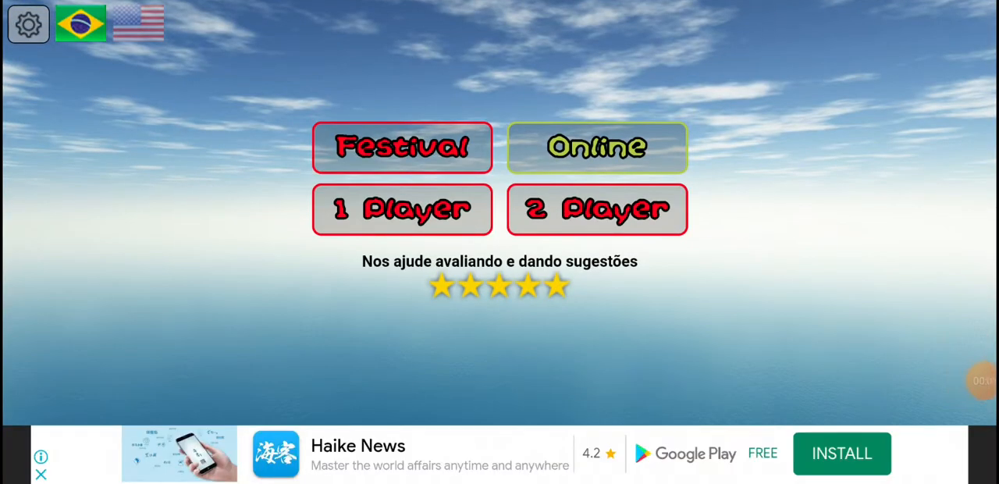
- Start a 2 Player game from the main menu to reach kite selection
left_click(597, 209)
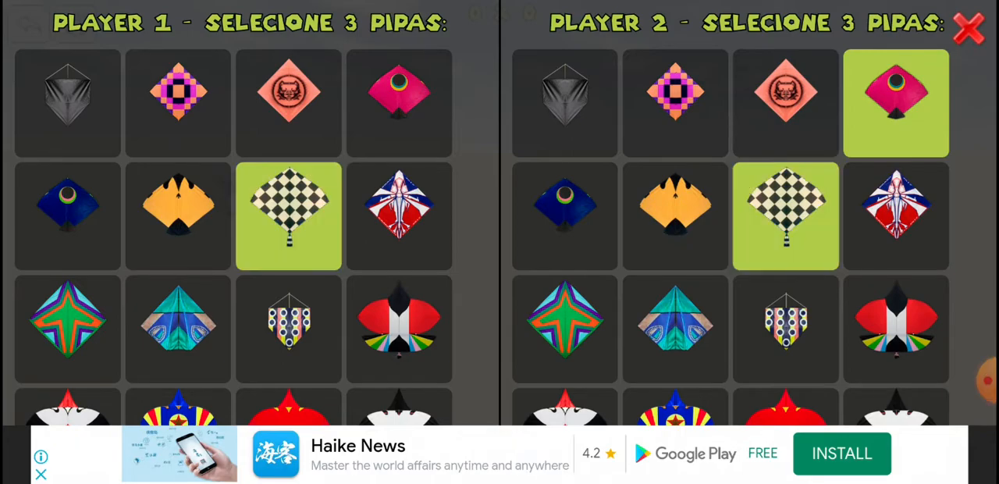
- Confirm the kite choice, play out the match, then close the ad's browser page
left_click(289, 216)
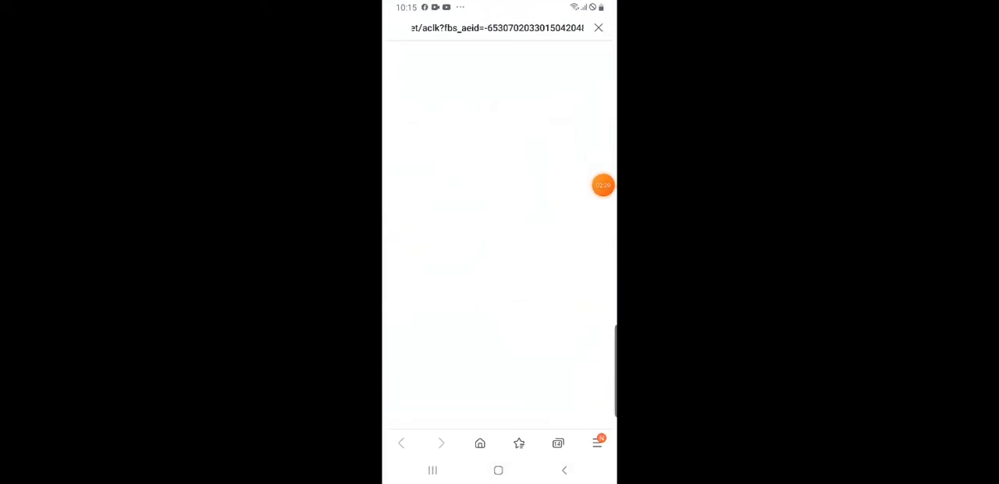
left_click(600, 28)
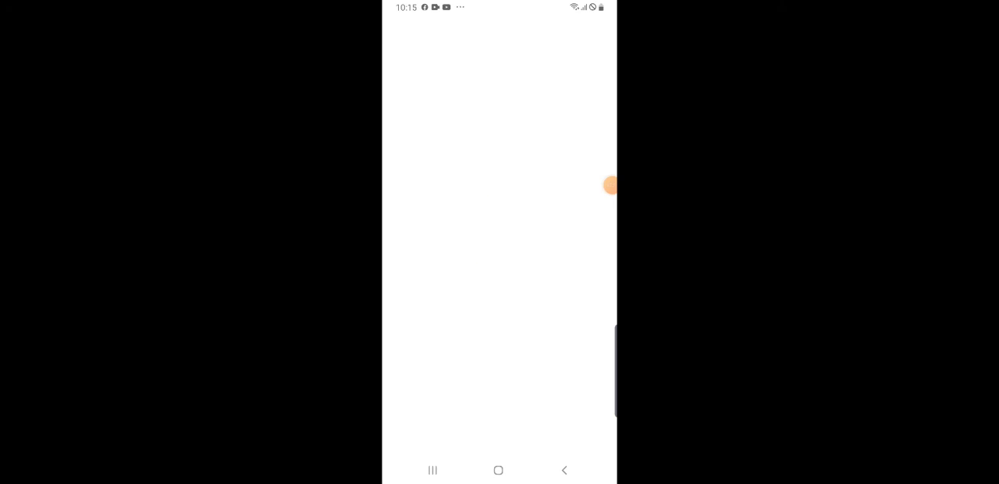